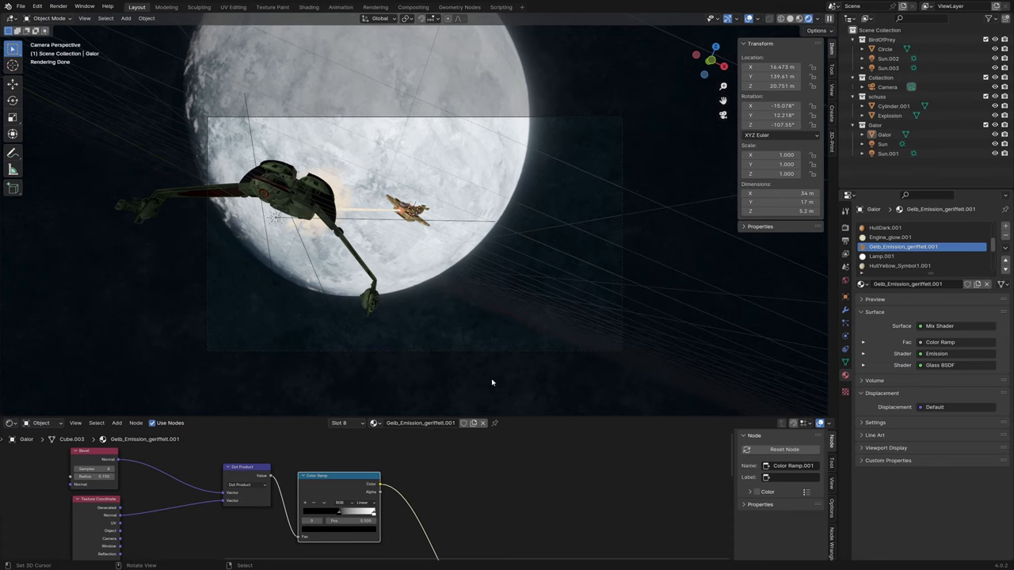
{"action": "mouse_move", "coordinate": [484, 360]}
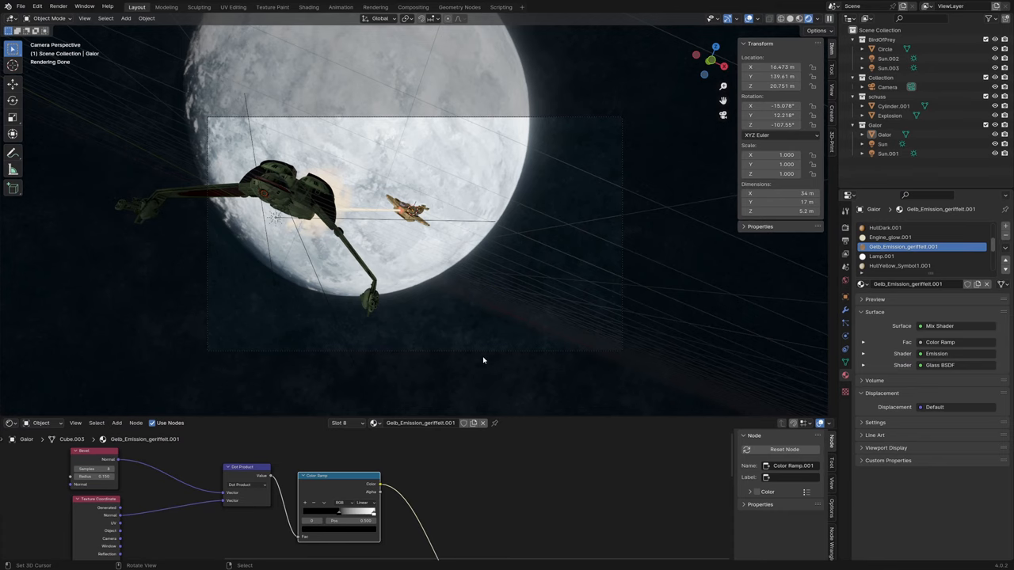
{"action": "mouse_move", "coordinate": [450, 303]}
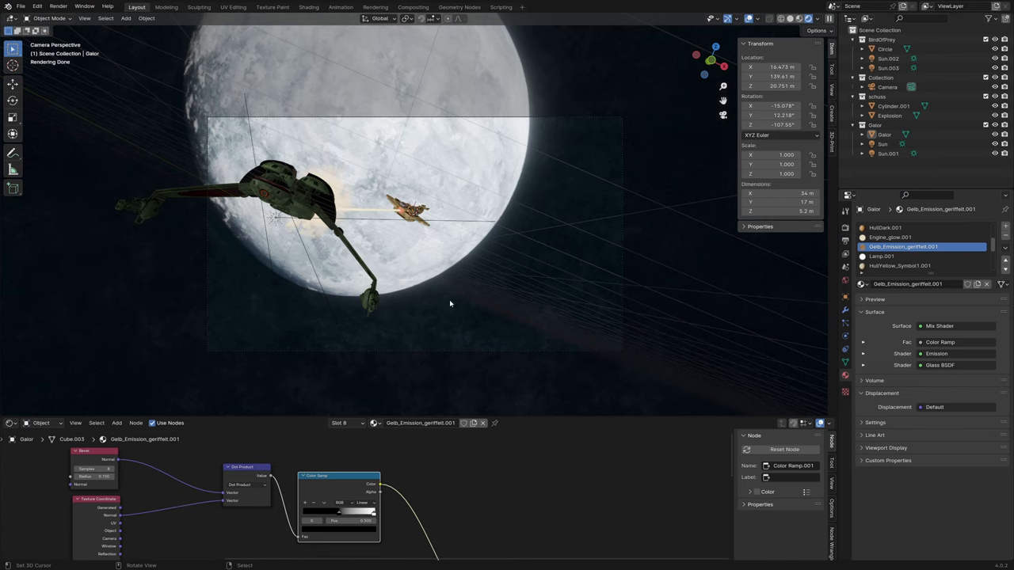
{"action": "mouse_move", "coordinate": [430, 200]}
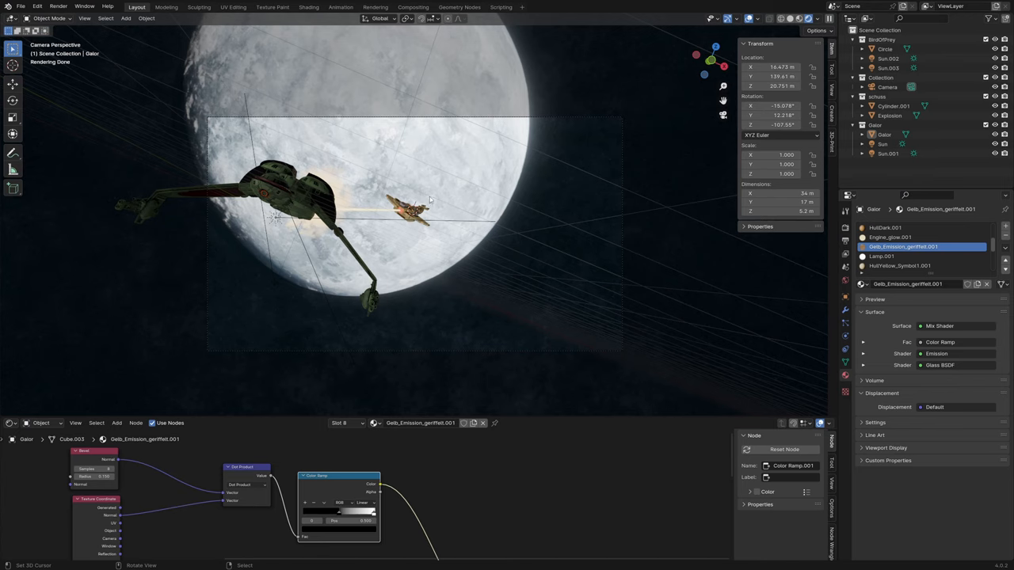
{"action": "mouse_move", "coordinate": [442, 241]}
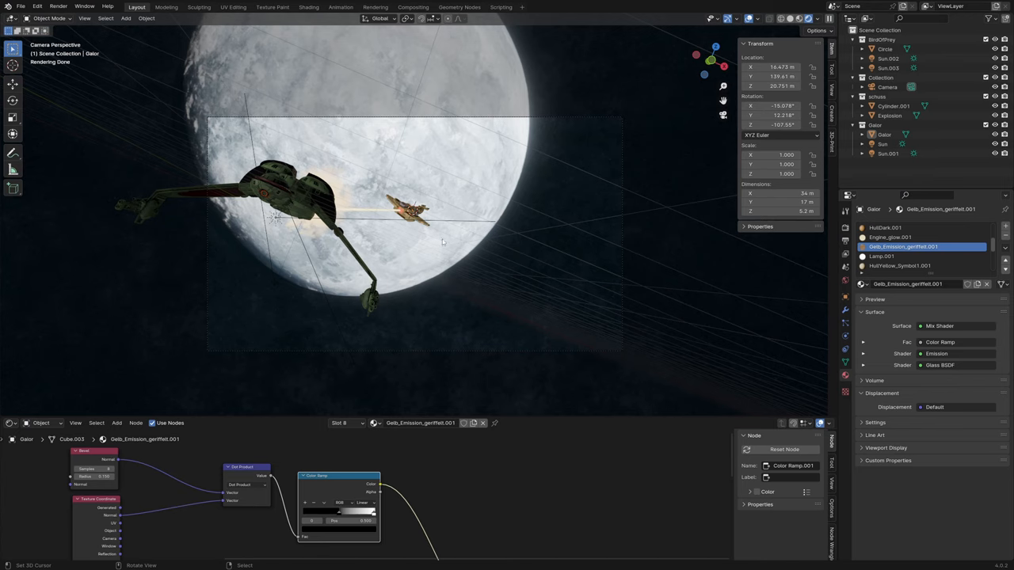
{"action": "mouse_move", "coordinate": [380, 198]}
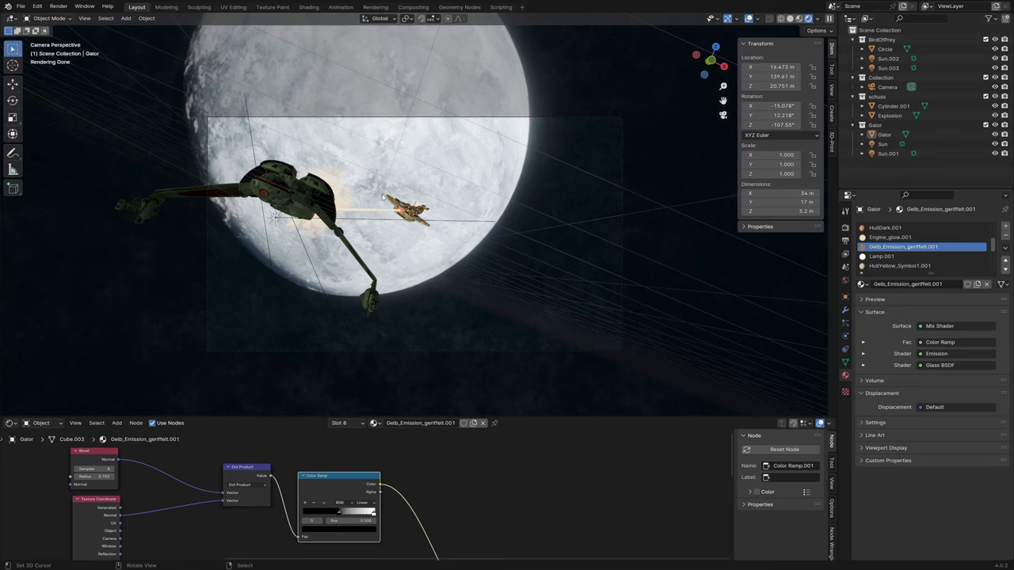
{"action": "mouse_move", "coordinate": [523, 99]}
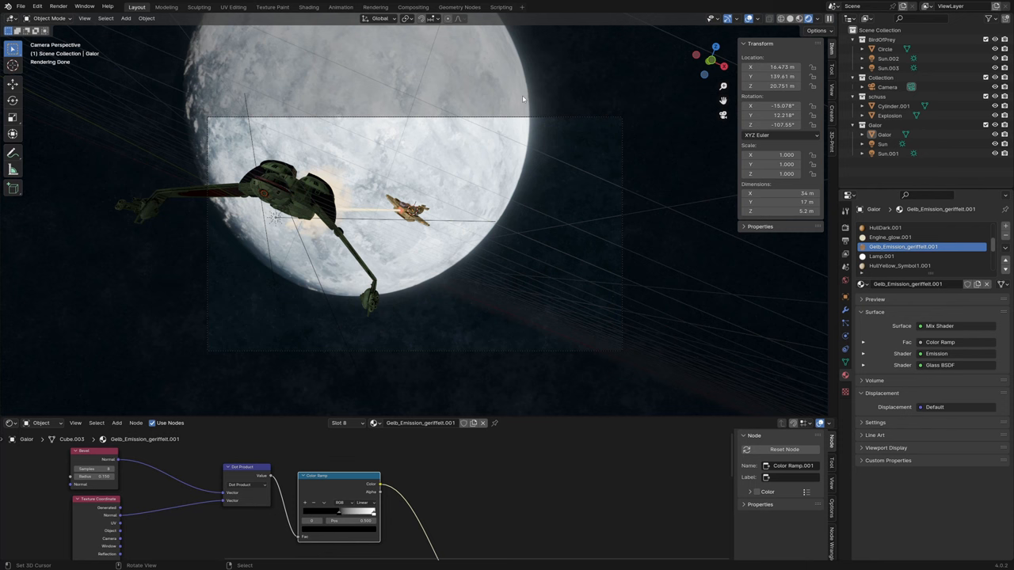
{"action": "mouse_move", "coordinate": [242, 111]}
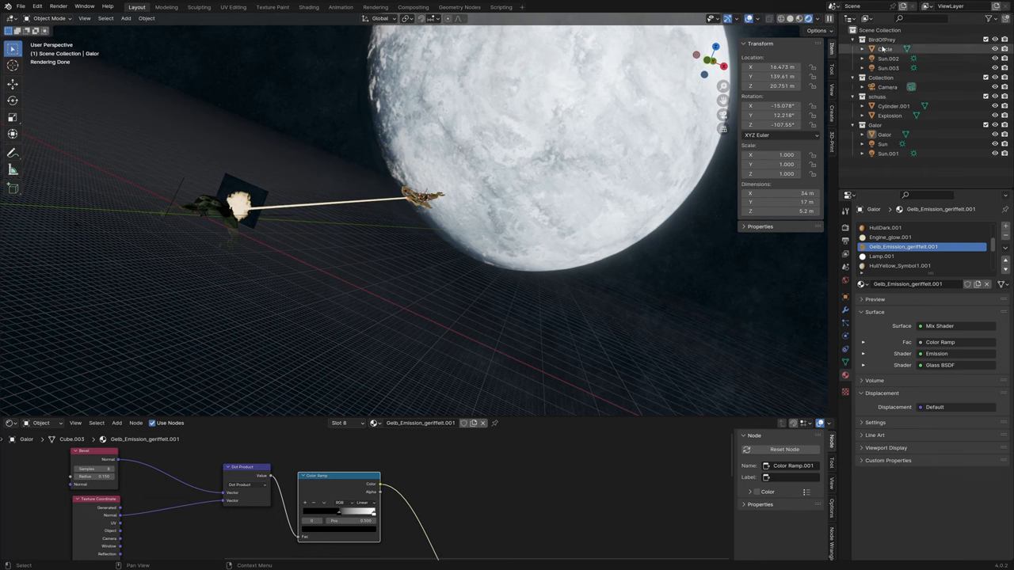
Zoom in on the Bird of Prey's beam and explosion against the moon
{"action": "left_click", "coordinate": [889, 58]}
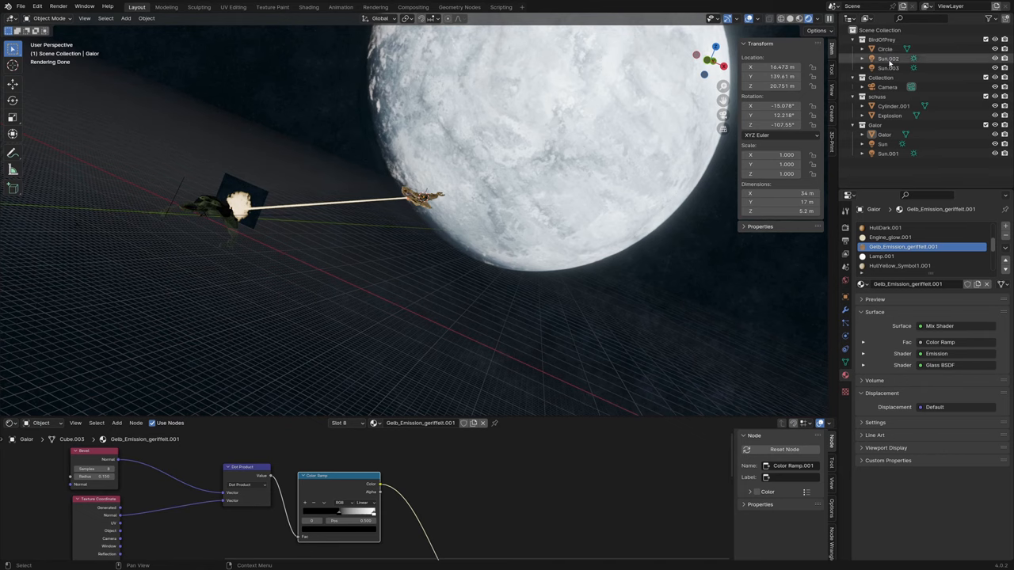
{"action": "left_click", "coordinate": [888, 68]}
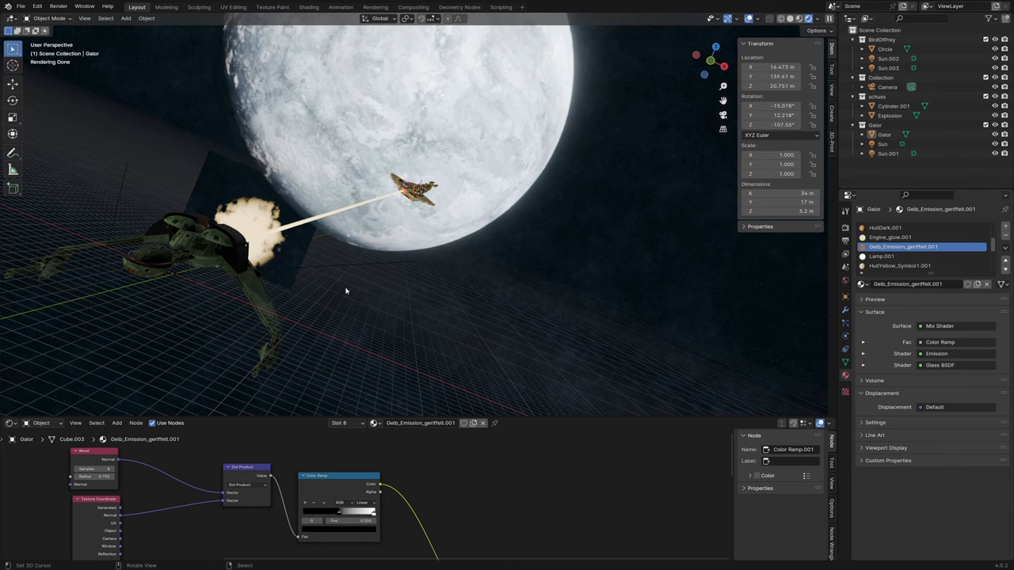
{"action": "mouse_move", "coordinate": [269, 295]}
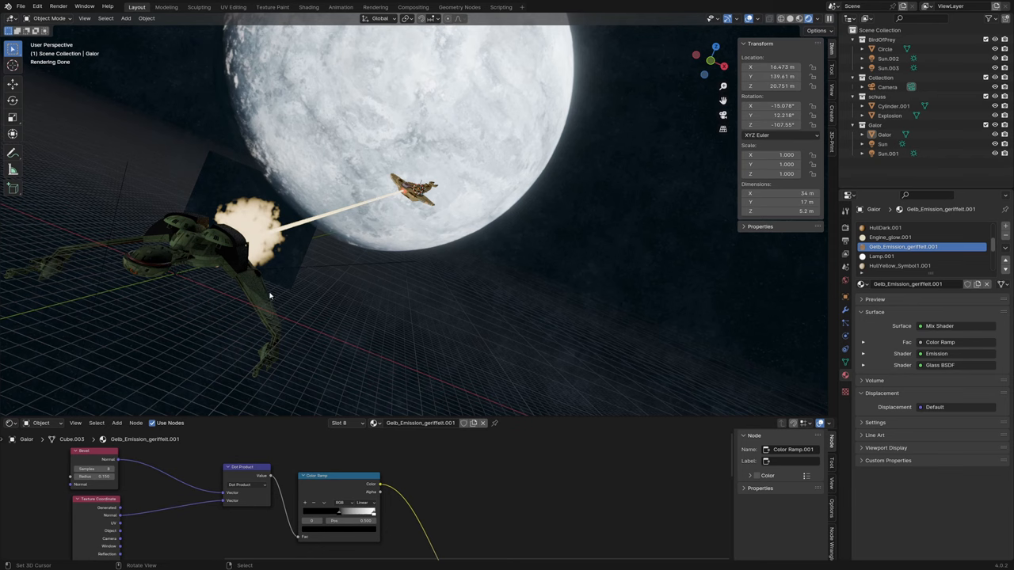
{"action": "mouse_move", "coordinate": [388, 230]}
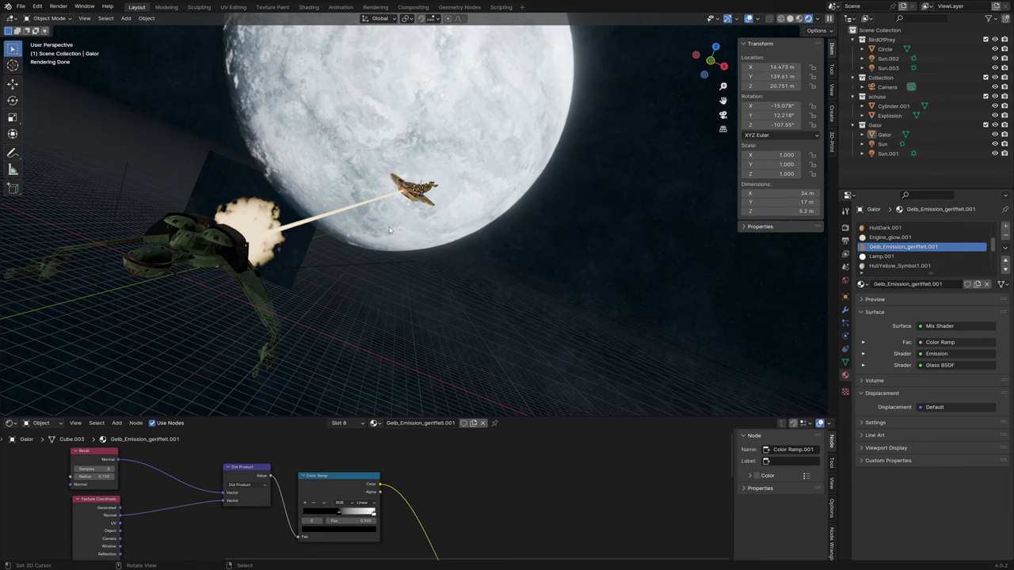
{"action": "mouse_move", "coordinate": [516, 90]}
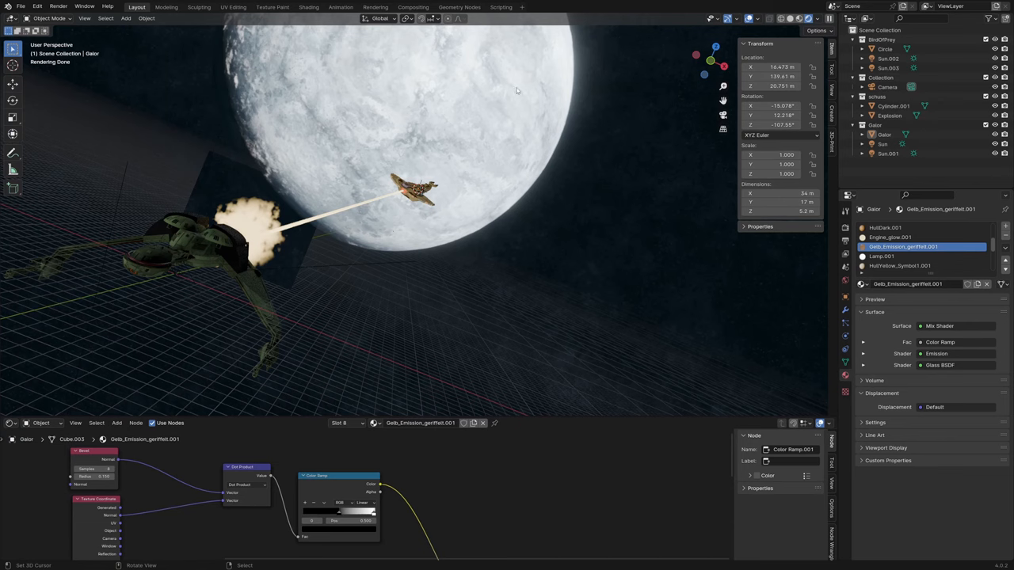
{"action": "mouse_move", "coordinate": [542, 163]}
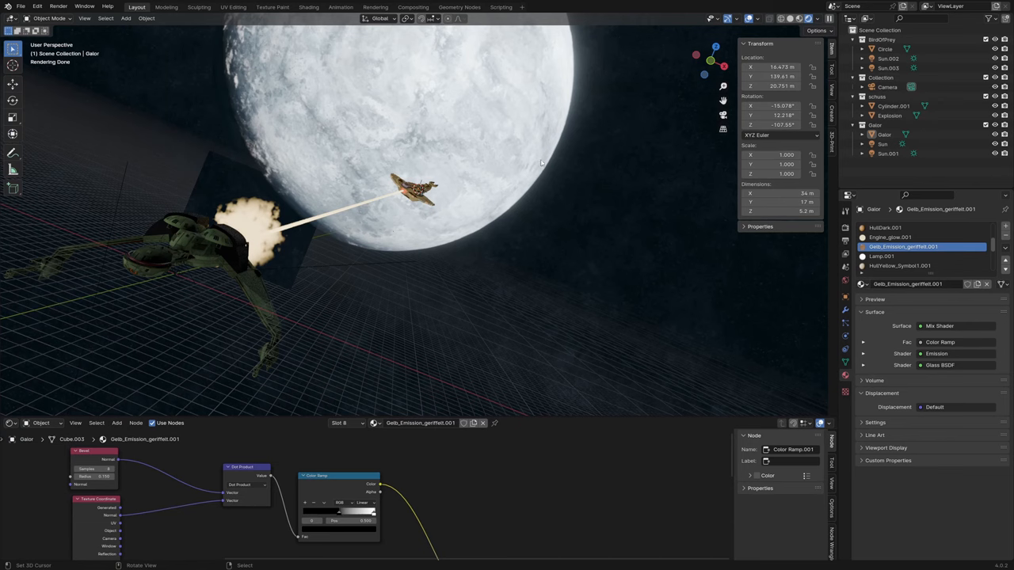
{"action": "mouse_move", "coordinate": [566, 94]}
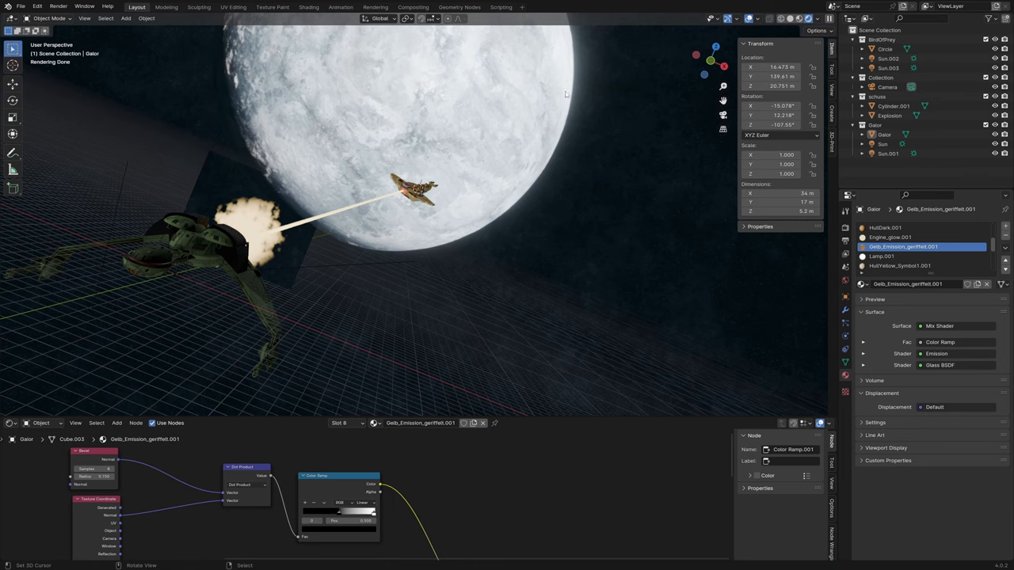
{"action": "mouse_move", "coordinate": [190, 272]}
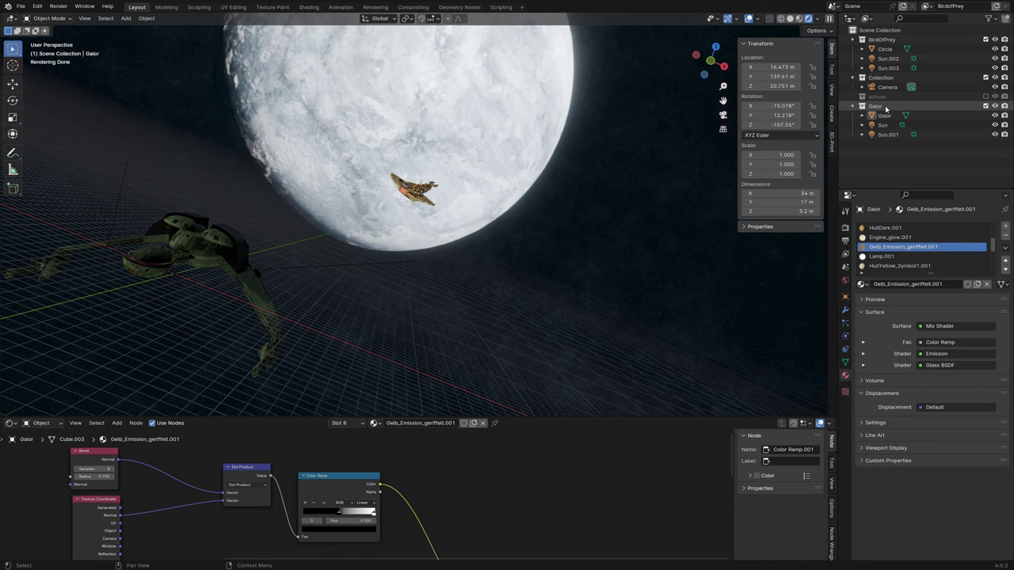
Bring up the Galor collection's context menu in the Outliner
{"action": "right_click", "coordinate": [876, 105]}
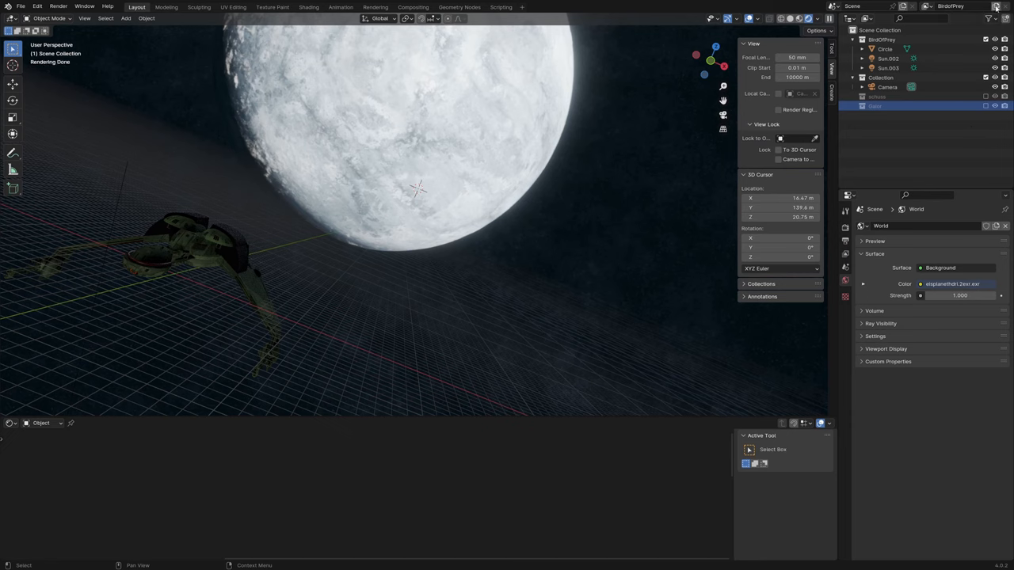
Create new Schuss and Galor view layers, then list the existing view layers
{"action": "left_click", "coordinate": [995, 5]}
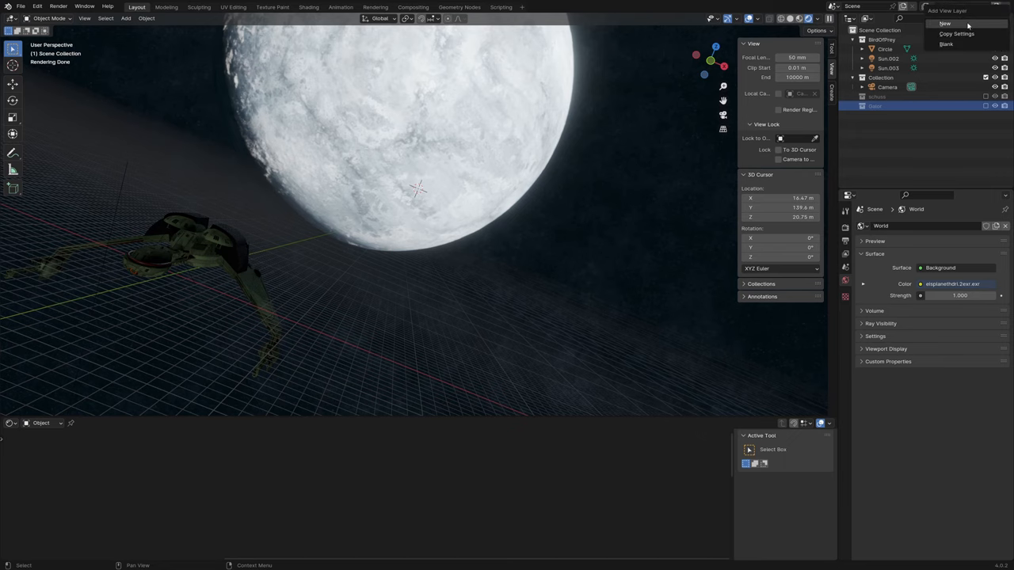
{"action": "left_click", "coordinate": [946, 23]}
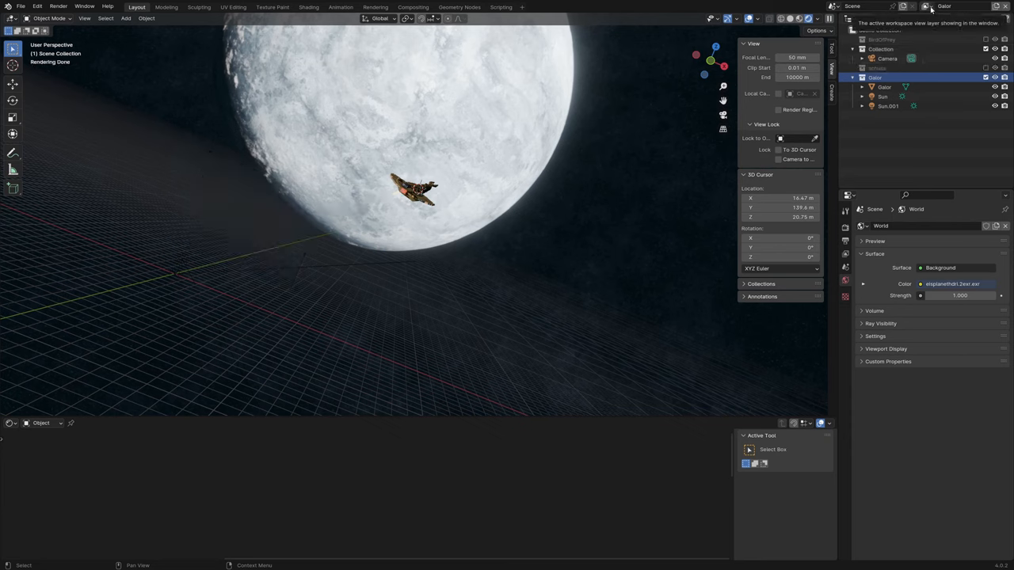
{"action": "left_click", "coordinate": [924, 7]}
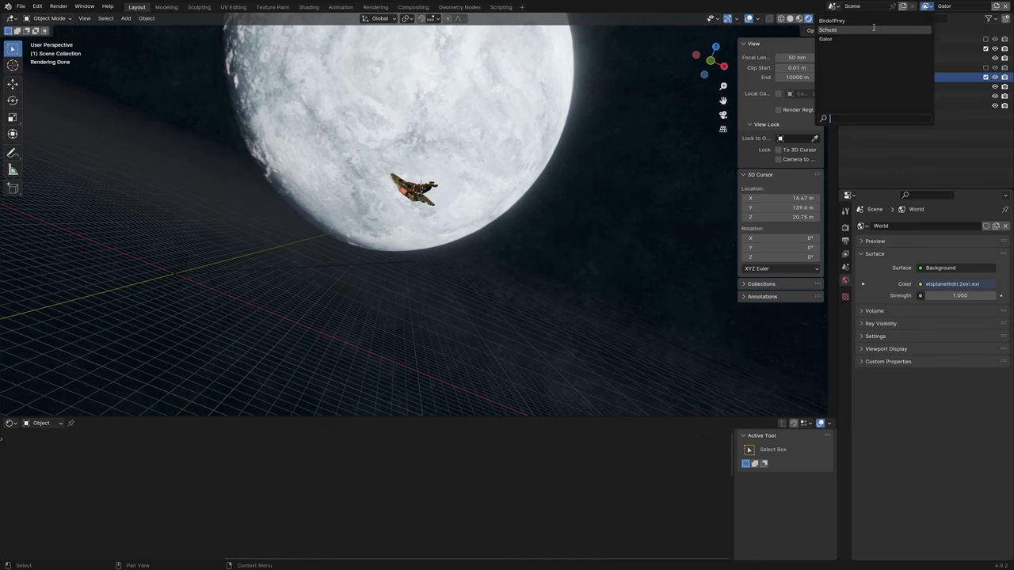
{"action": "mouse_move", "coordinate": [872, 21]}
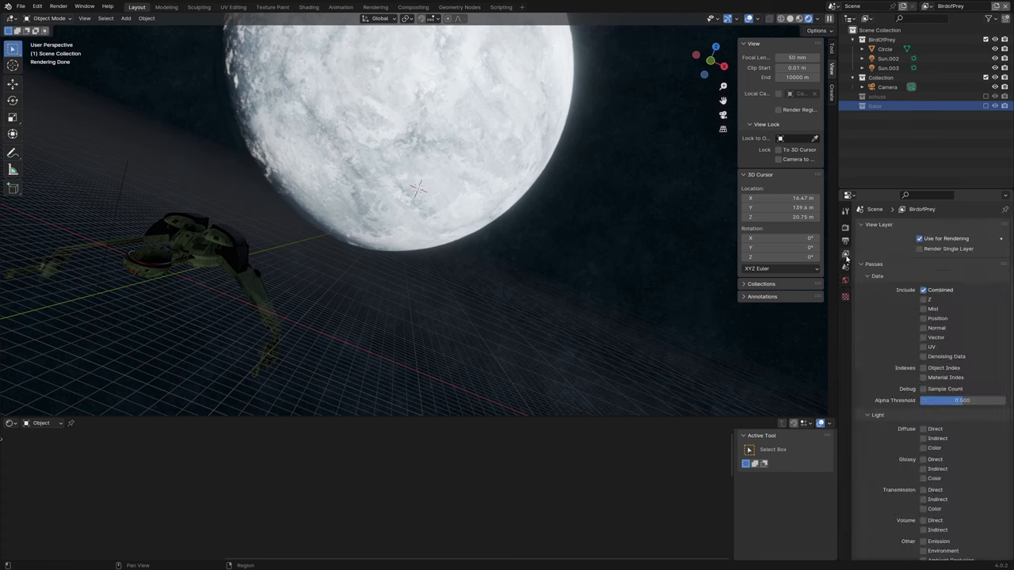
On BirdofPrey, enable the Environment pass and transparent film, then switch to solid shading
{"action": "scroll", "scroll_direction": "down", "scroll_amount": 3}
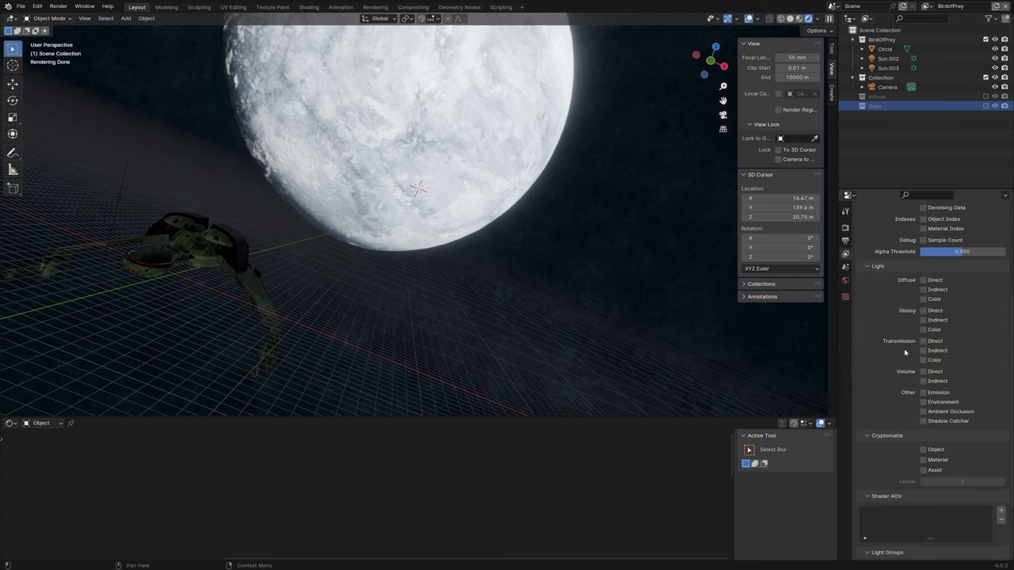
{"action": "left_click", "coordinate": [922, 402]}
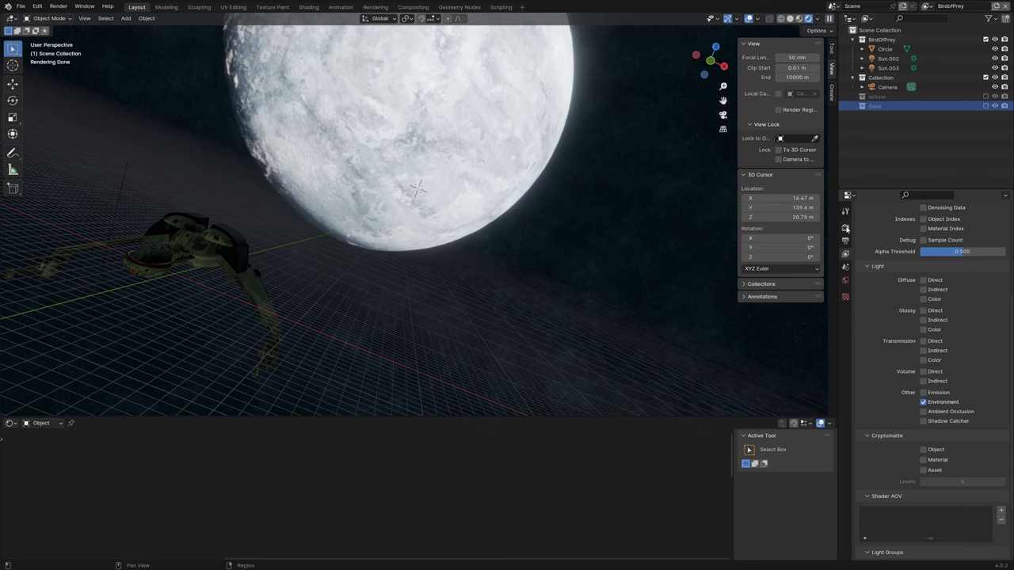
{"action": "left_click", "coordinate": [846, 211]}
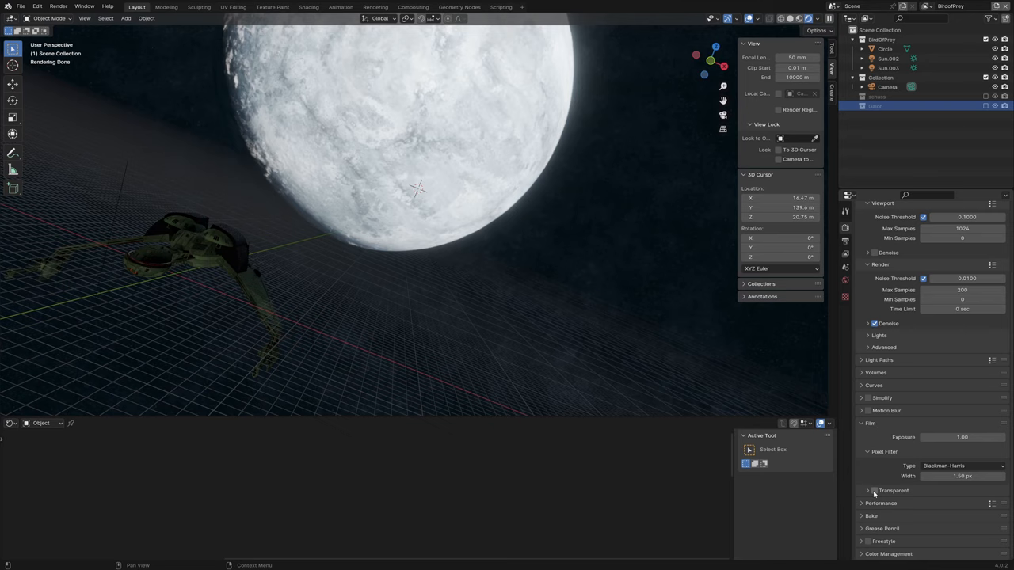
{"action": "left_click", "coordinate": [875, 491]}
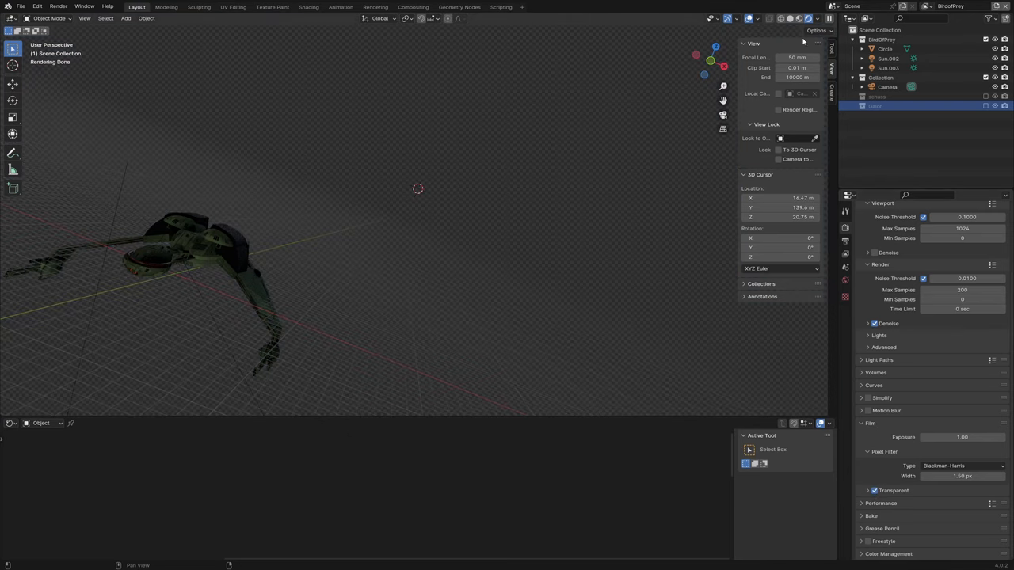
{"action": "mouse_move", "coordinate": [790, 18]}
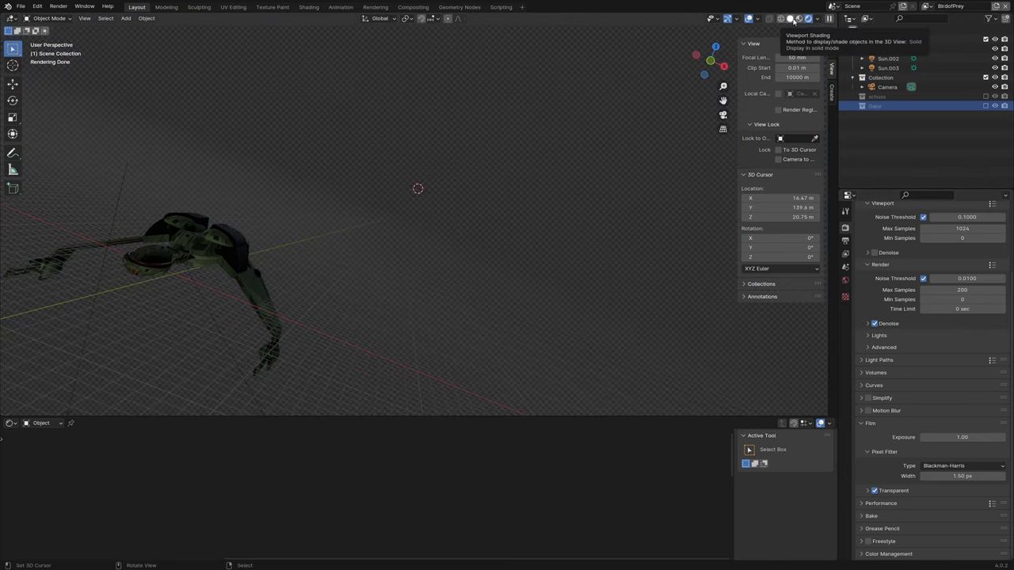
{"action": "left_click", "coordinate": [790, 18]}
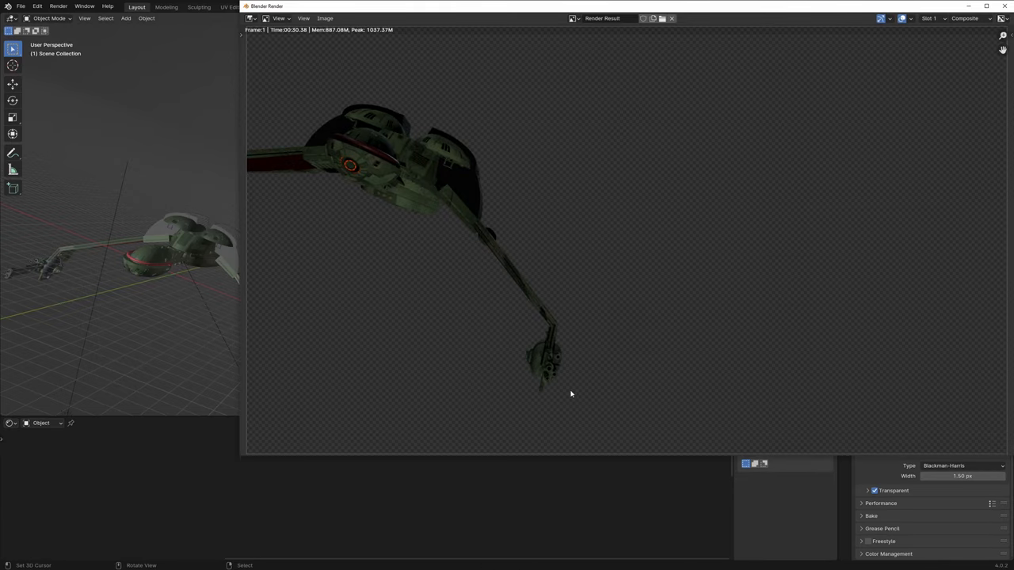
{"action": "left_click", "coordinate": [414, 7]}
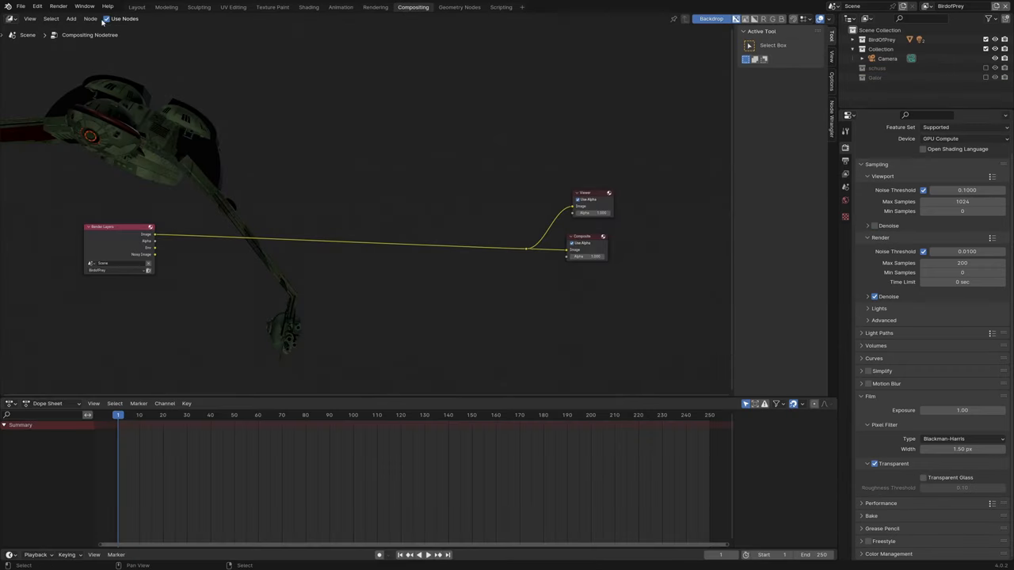
{"action": "mouse_move", "coordinate": [107, 19]}
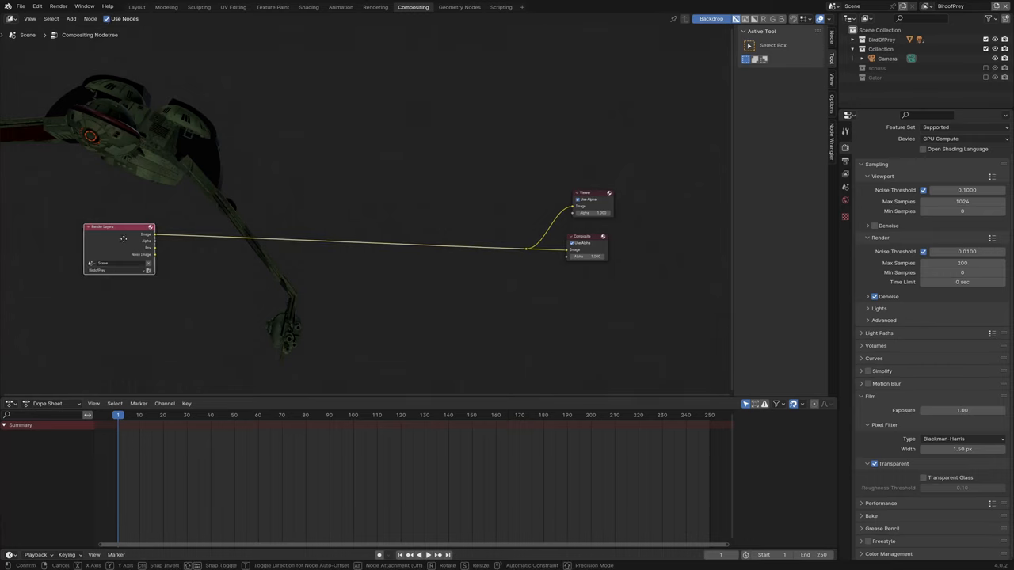
Move the Render Layers node toward the outputs and place a copy below it
{"action": "left_click_drag", "start_coordinate": [119, 249], "coordinate": [210, 261]}
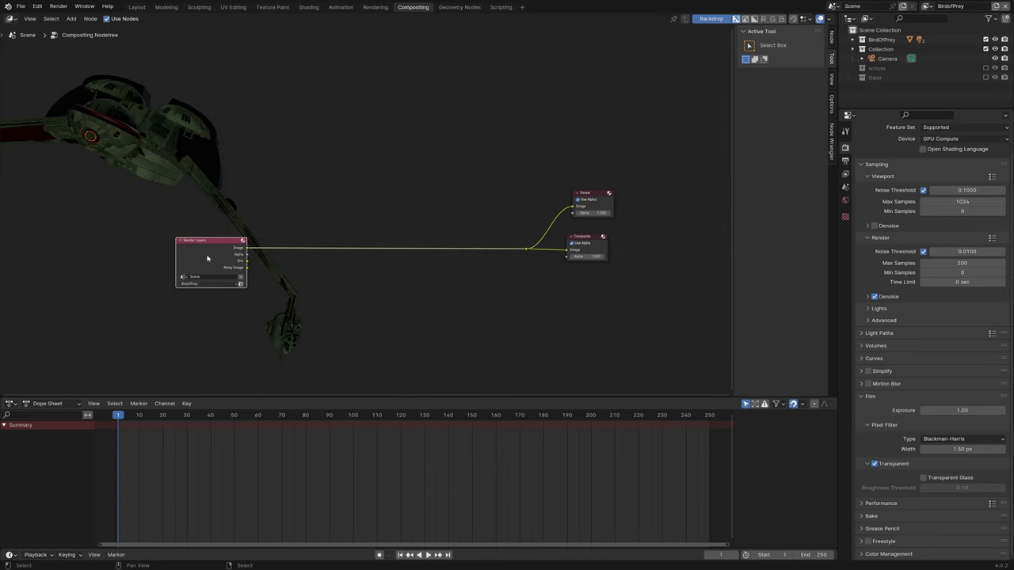
{"action": "mouse_move", "coordinate": [200, 261]}
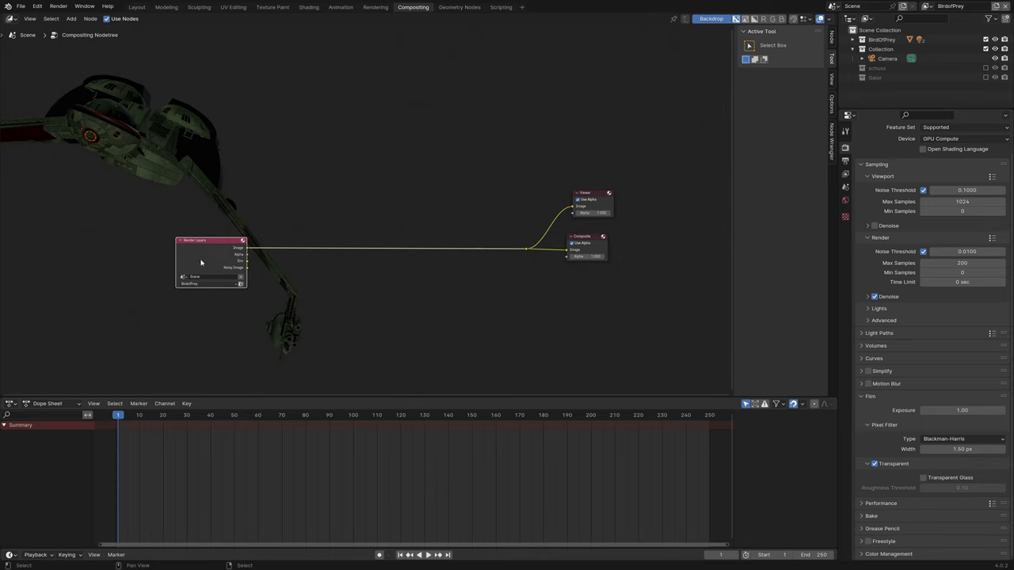
{"action": "mouse_move", "coordinate": [208, 288]}
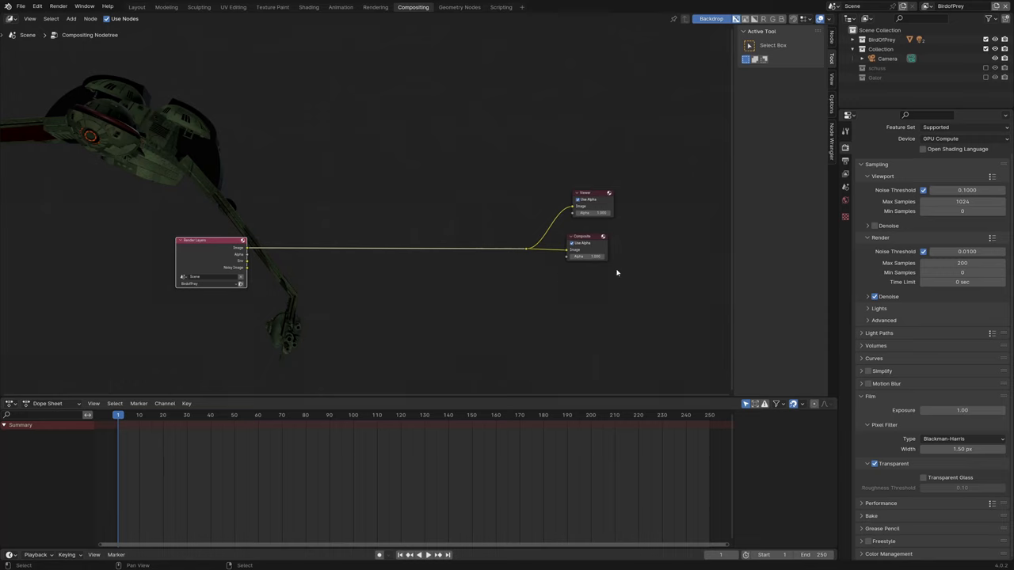
{"action": "mouse_move", "coordinate": [498, 238]}
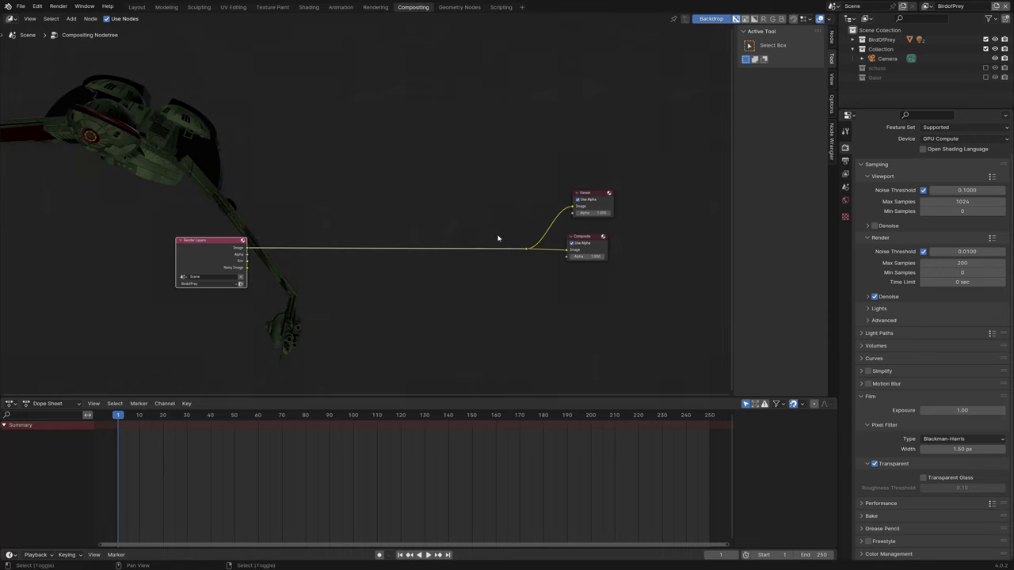
{"action": "mouse_move", "coordinate": [504, 239]}
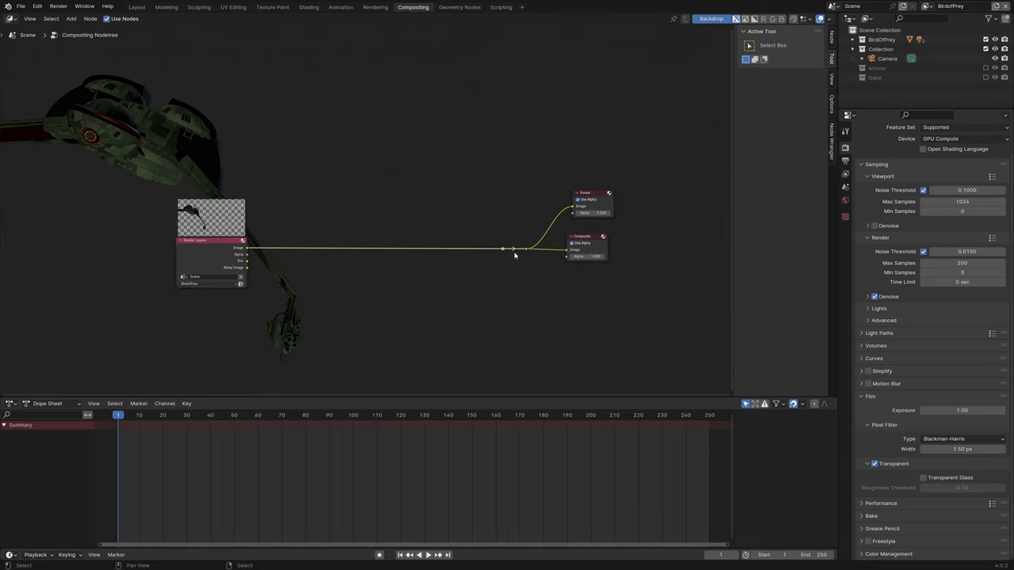
{"action": "left_click_drag", "start_coordinate": [212, 240], "coordinate": [128, 144]}
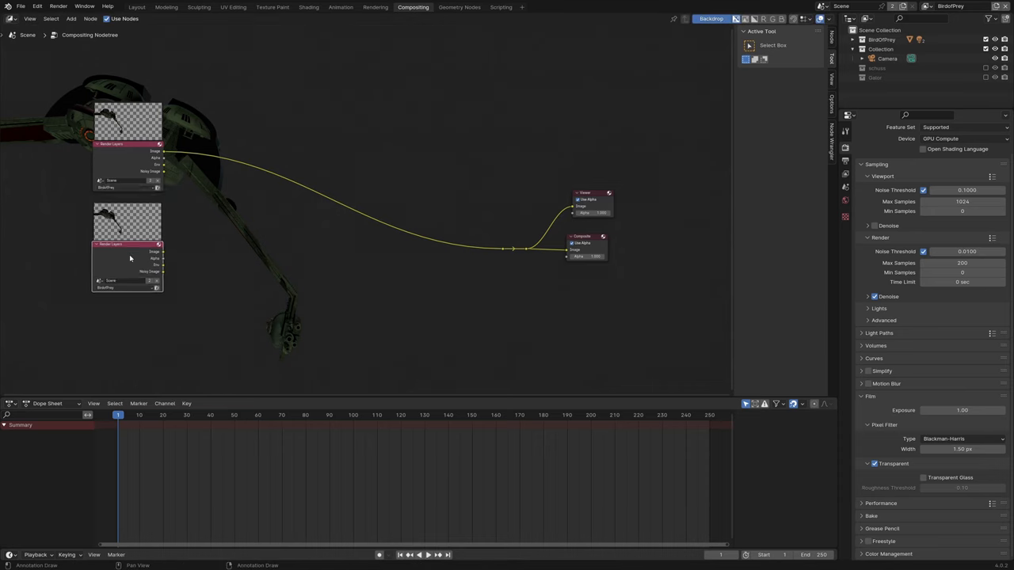
Choose a different view layer for the copied Render Layers node
{"action": "left_click", "coordinate": [111, 292]}
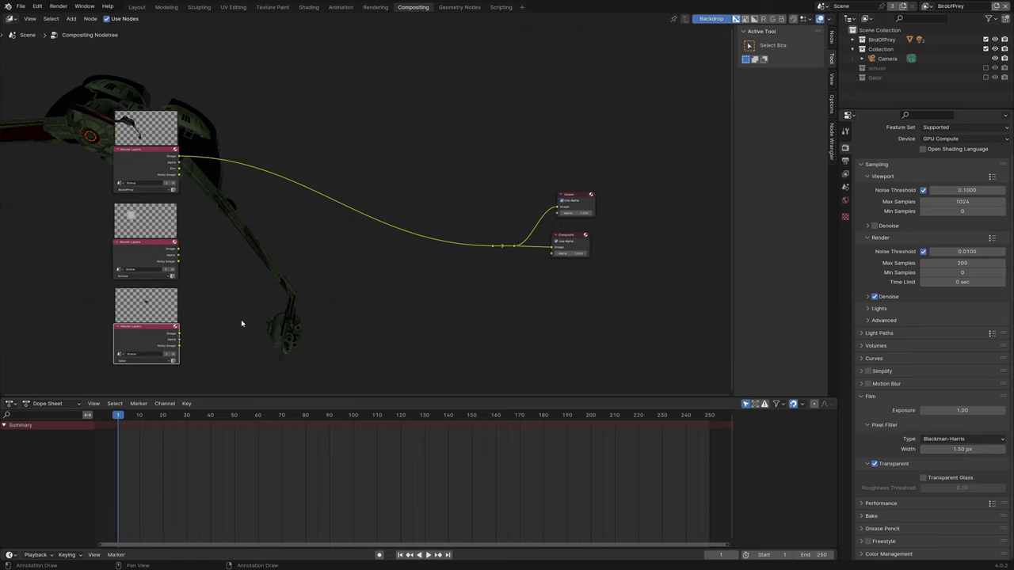
{"action": "mouse_move", "coordinate": [210, 244]}
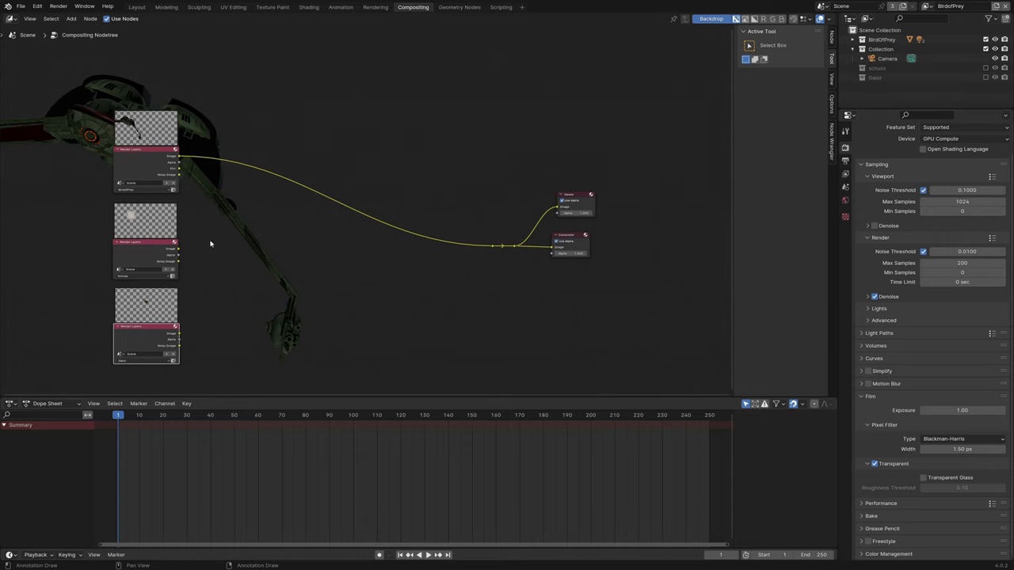
{"action": "mouse_move", "coordinate": [165, 180]}
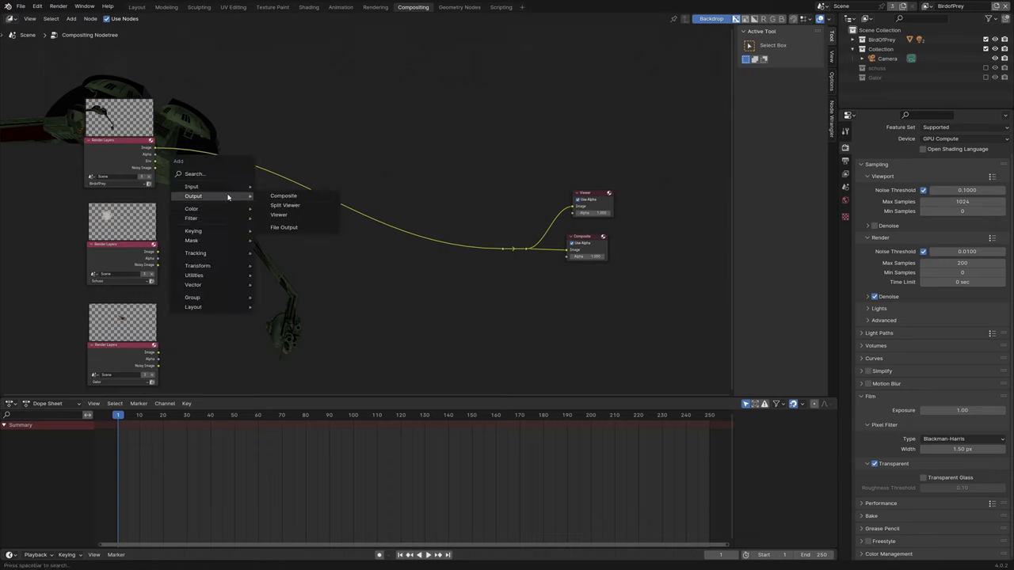
Search 'alp' and add an Alpha Over node to the compositing tree
{"action": "type", "text": "alpha"}
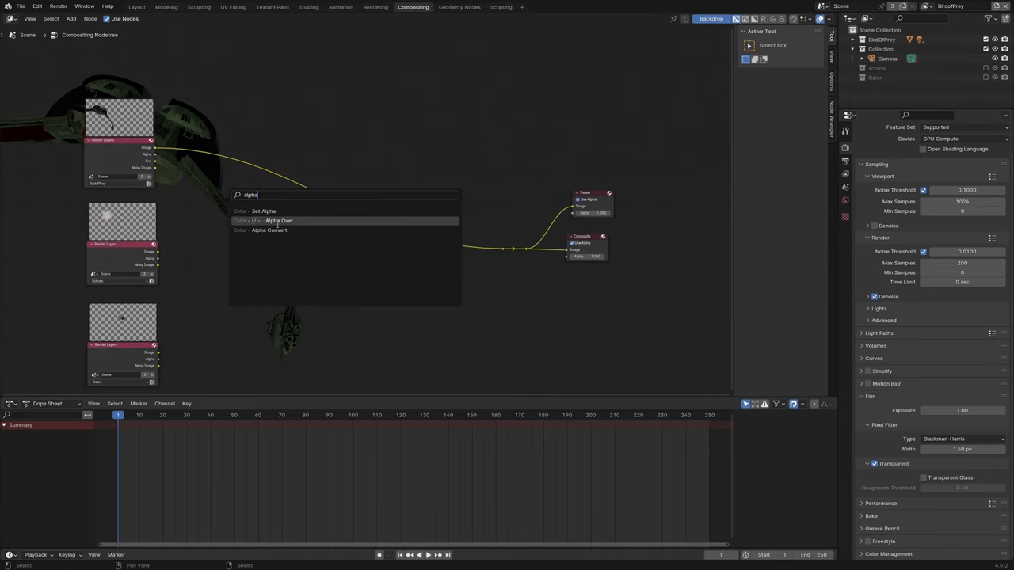
{"action": "mouse_move", "coordinate": [264, 212]}
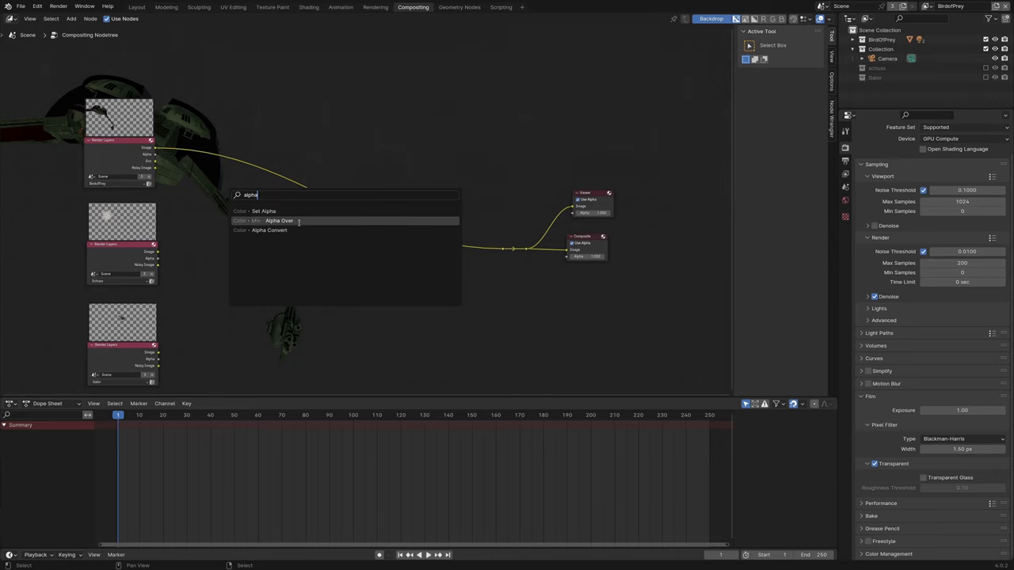
{"action": "left_click", "coordinate": [279, 221]}
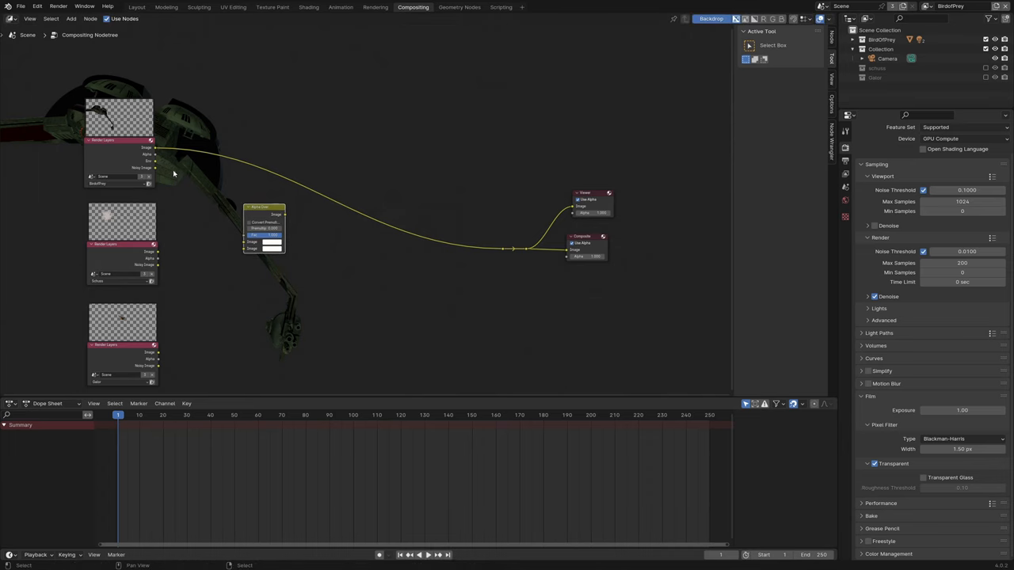
{"action": "mouse_move", "coordinate": [156, 164]}
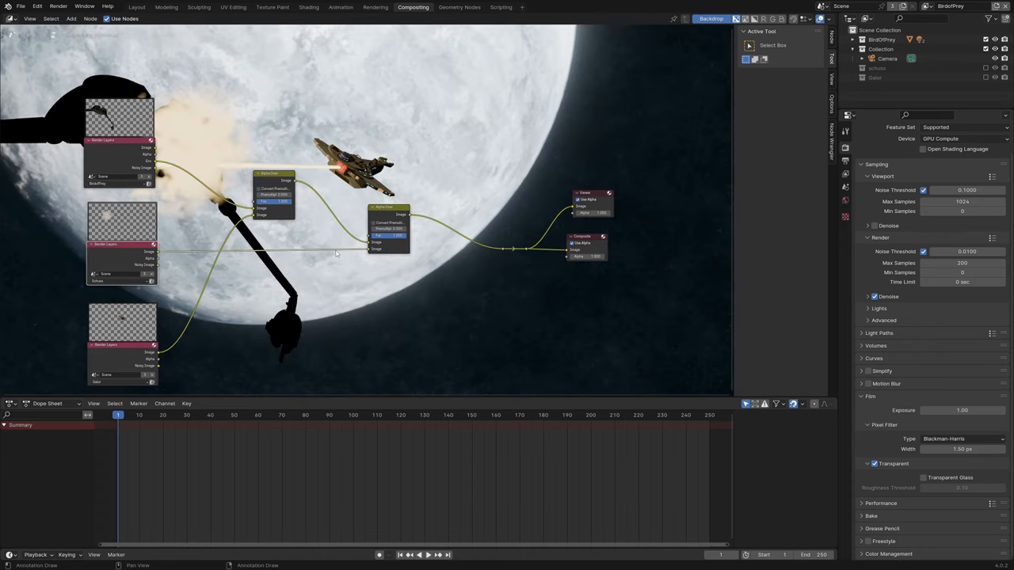
{"action": "mouse_move", "coordinate": [309, 285]}
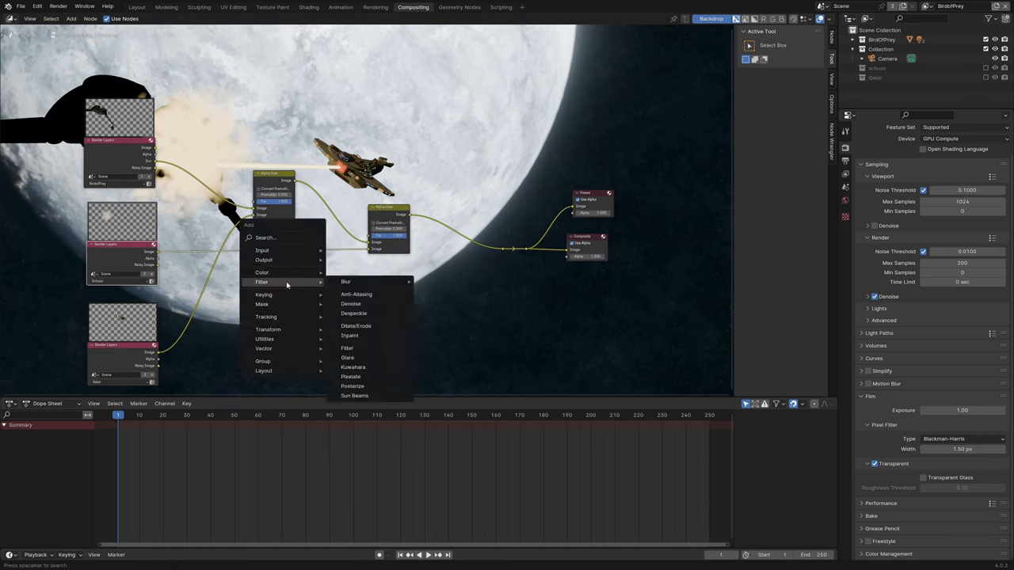
{"action": "mouse_move", "coordinate": [311, 288]}
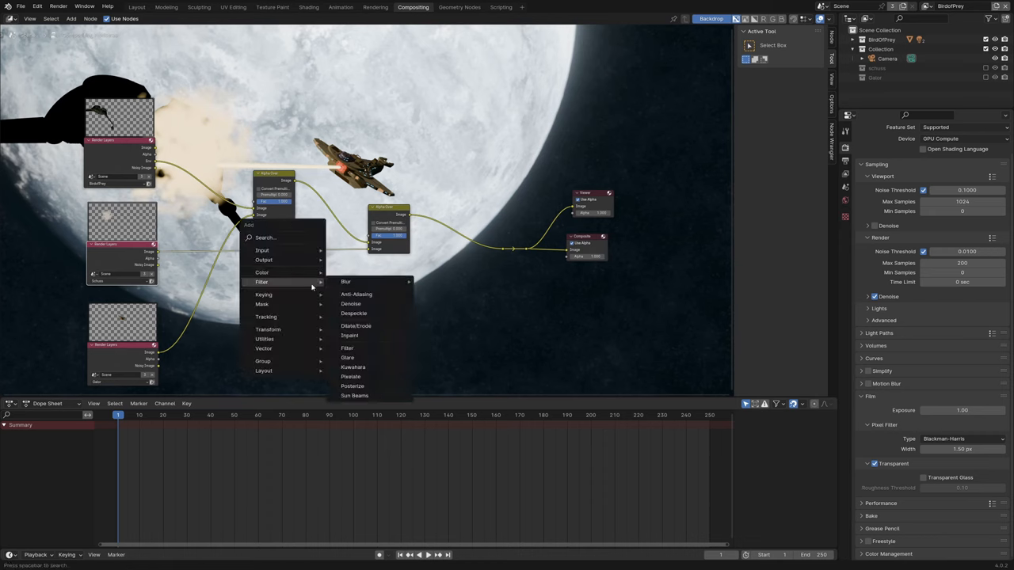
Add a Glare node, set its type to Fog Glow and adjust its settings
{"action": "left_click", "coordinate": [345, 281]}
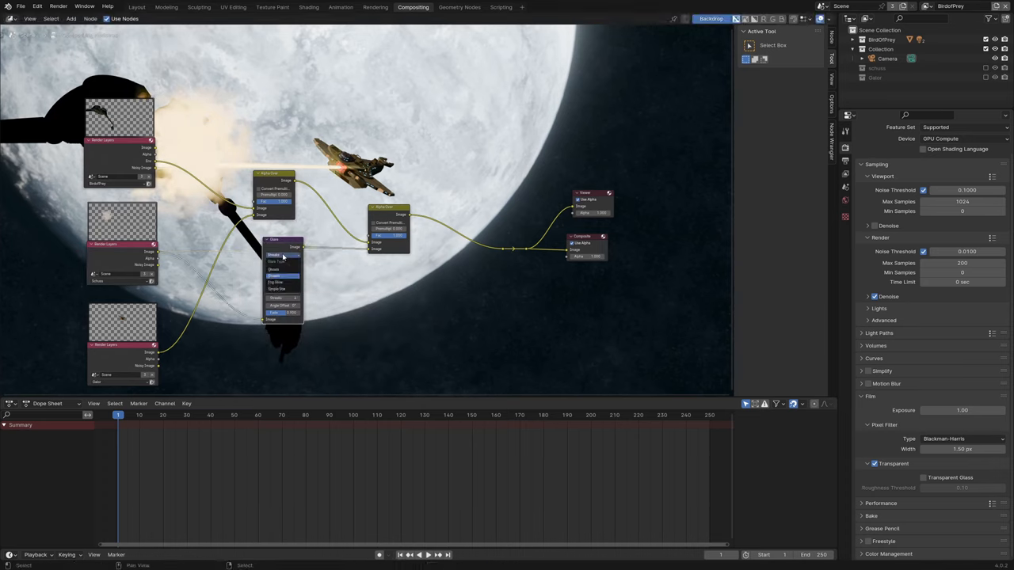
{"action": "left_click", "coordinate": [278, 262]}
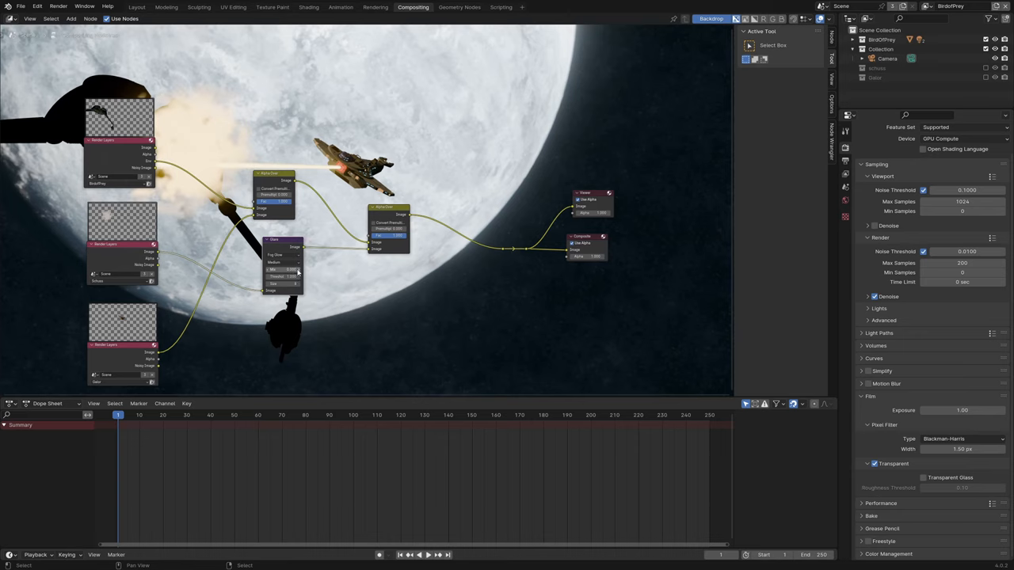
{"action": "left_click", "coordinate": [282, 262]}
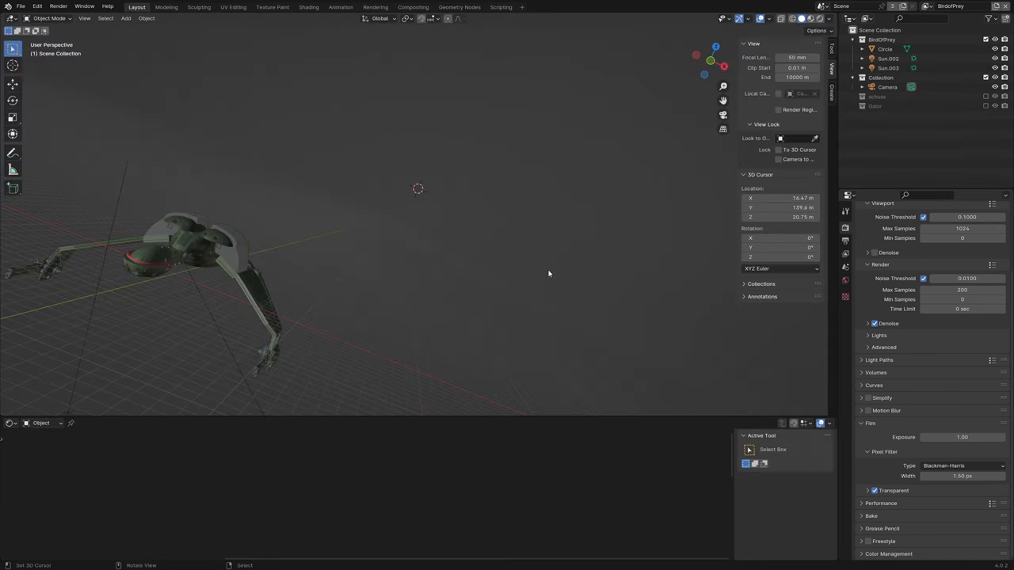
{"action": "mouse_move", "coordinate": [343, 226]}
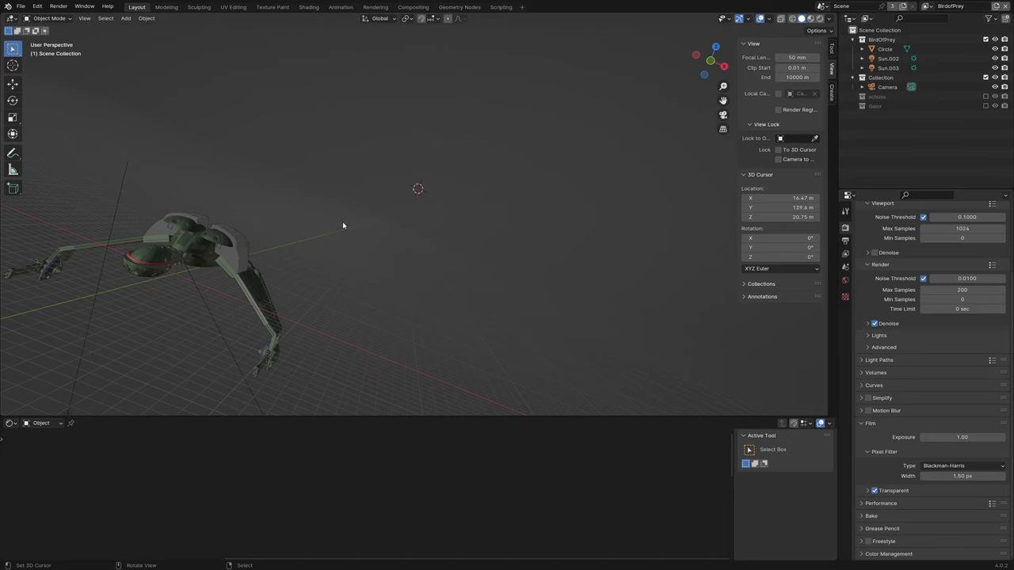
{"action": "mouse_move", "coordinate": [301, 239]}
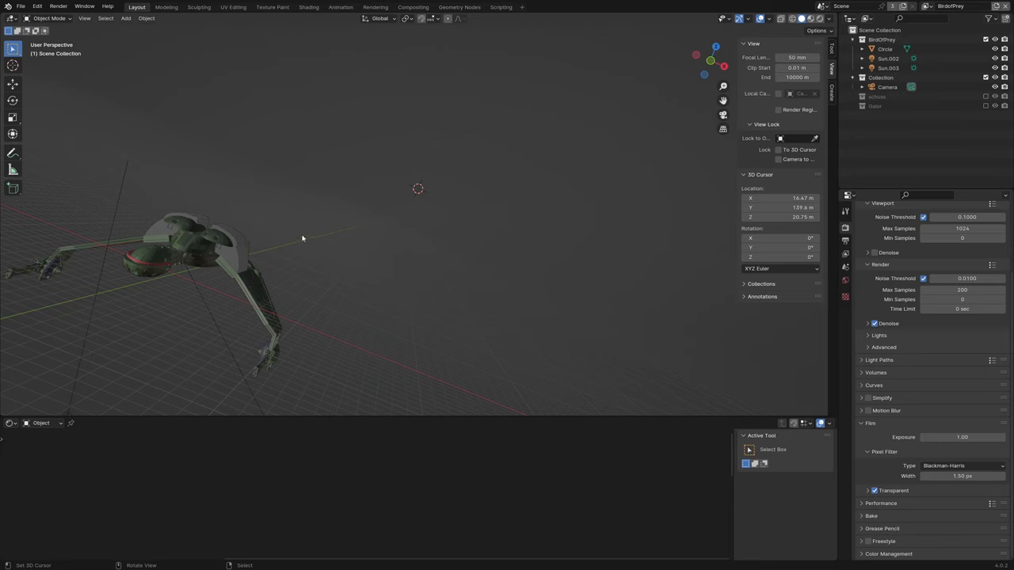
{"action": "mouse_move", "coordinate": [436, 234]}
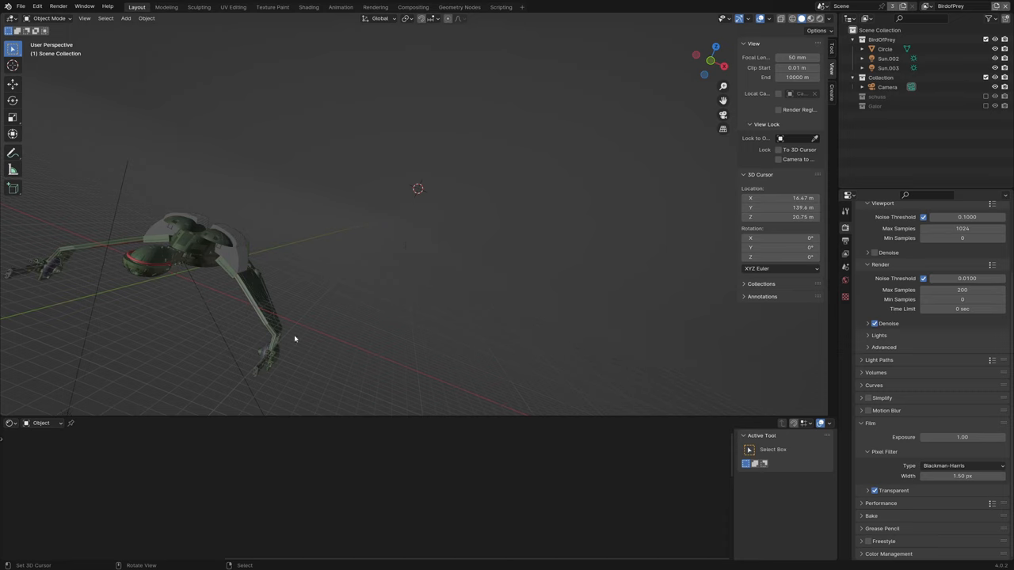
{"action": "mouse_move", "coordinate": [339, 315]}
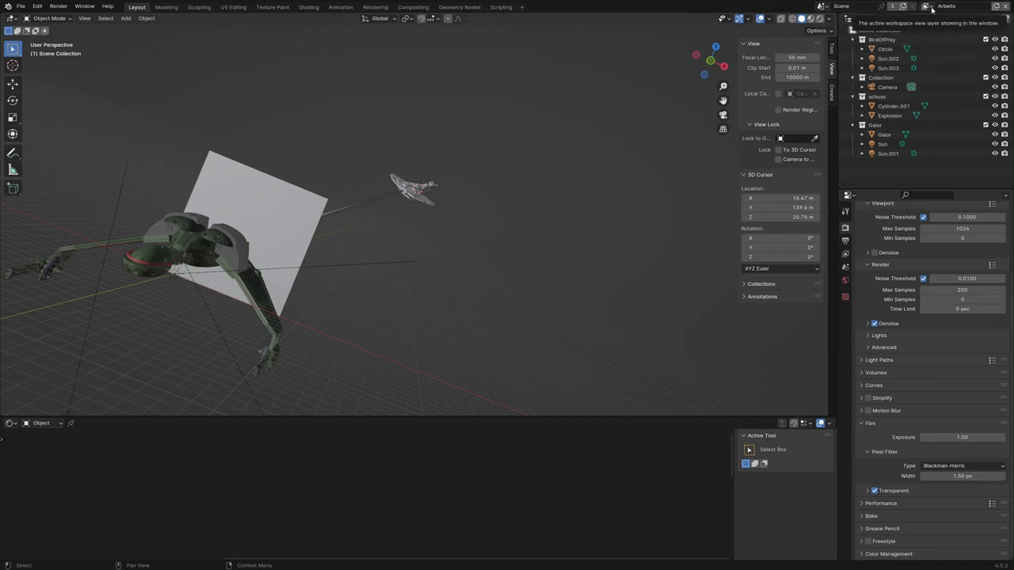
{"action": "mouse_move", "coordinate": [599, 193]}
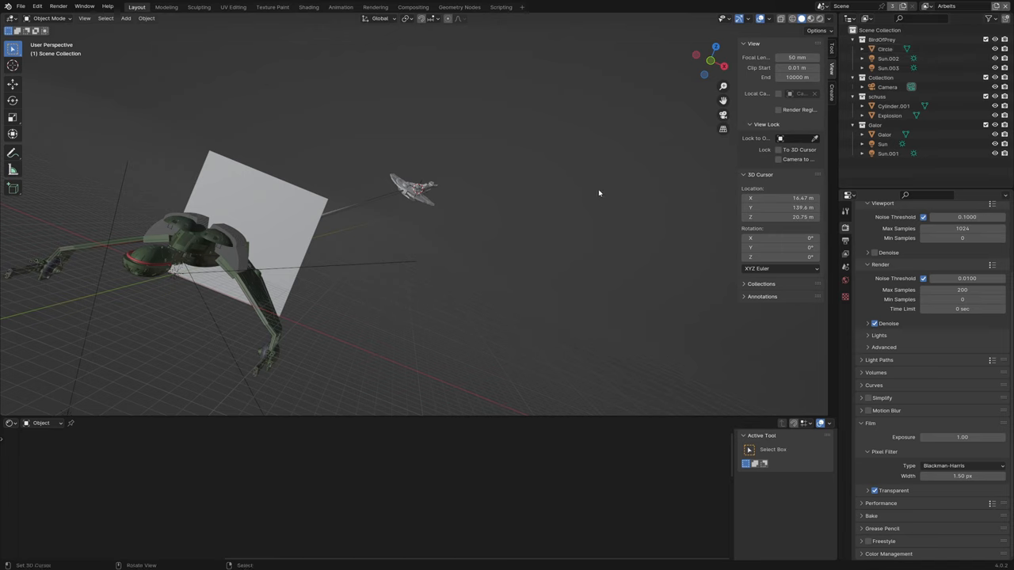
{"action": "mouse_move", "coordinate": [597, 198]}
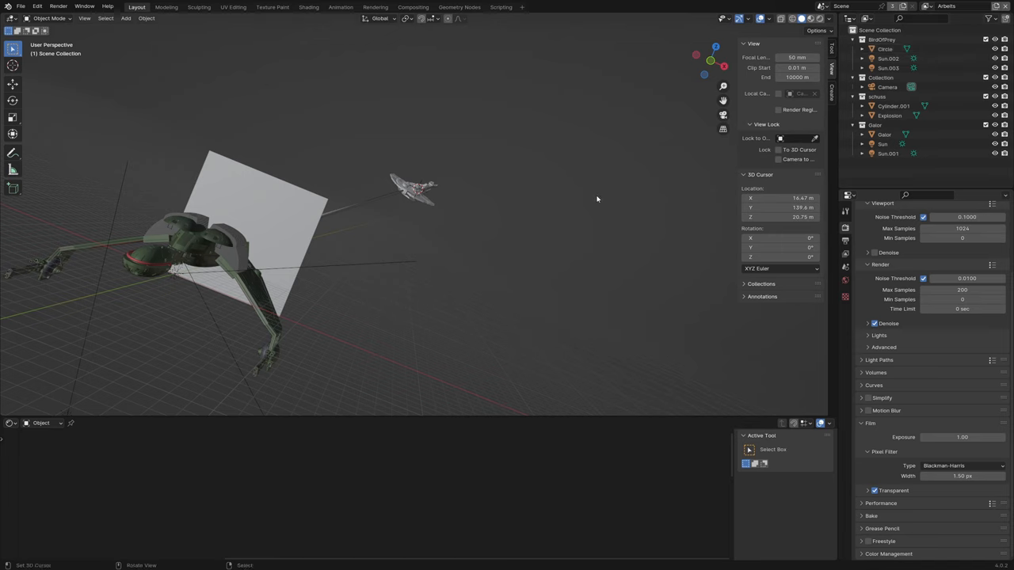